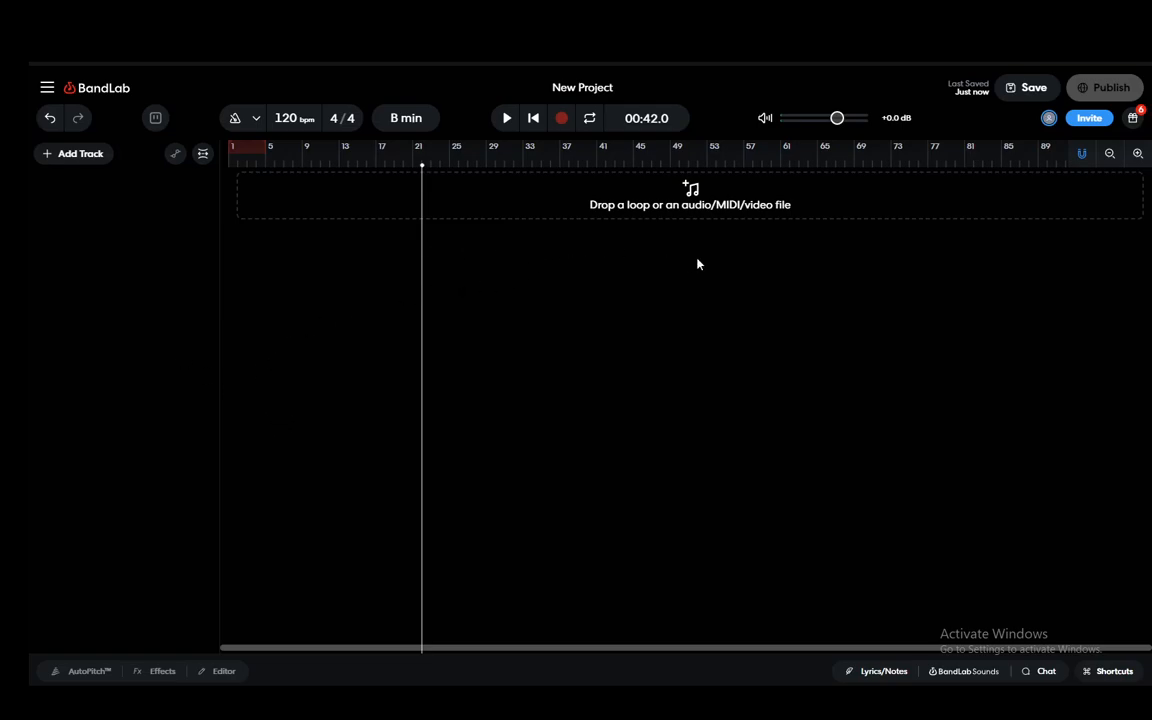
{"action": "mouse_move", "coordinate": [150, 228]}
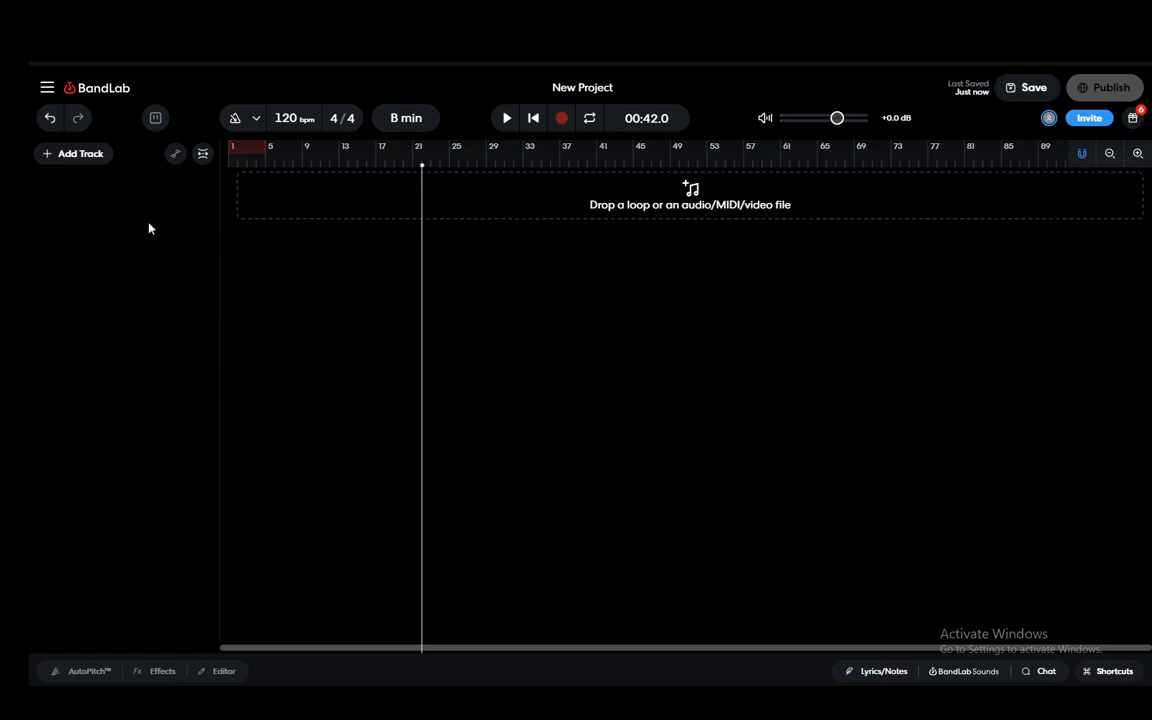
{"action": "mouse_move", "coordinate": [136, 266]}
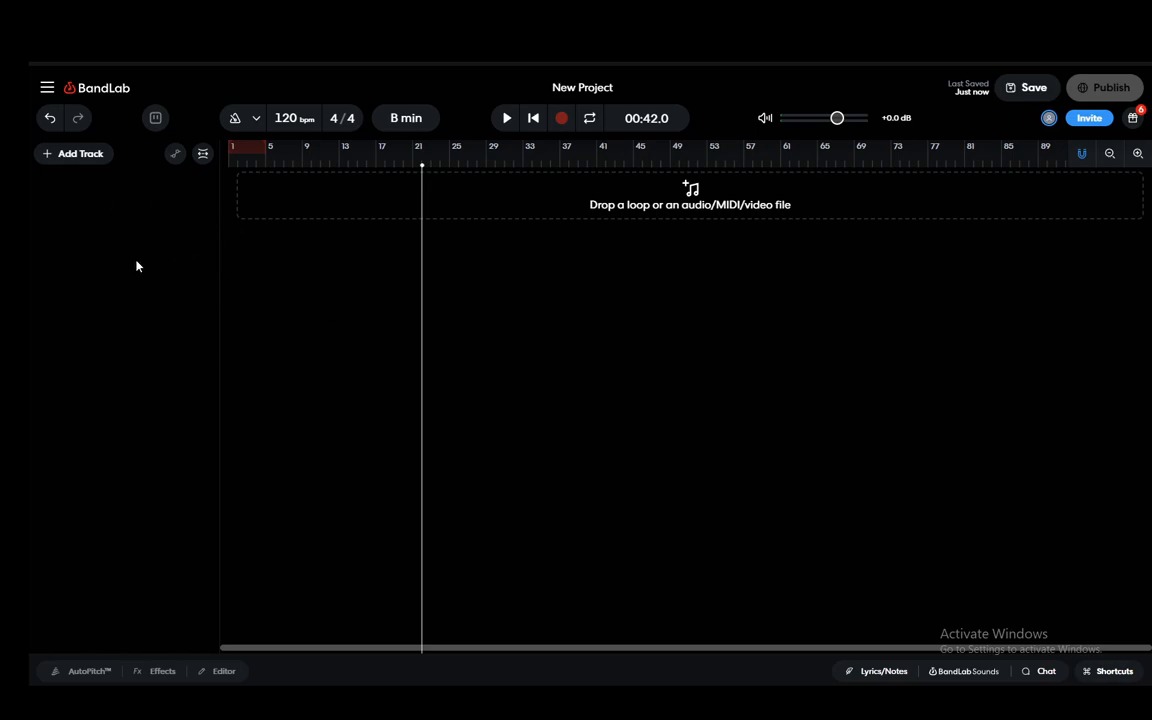
{"action": "mouse_move", "coordinate": [536, 364]}
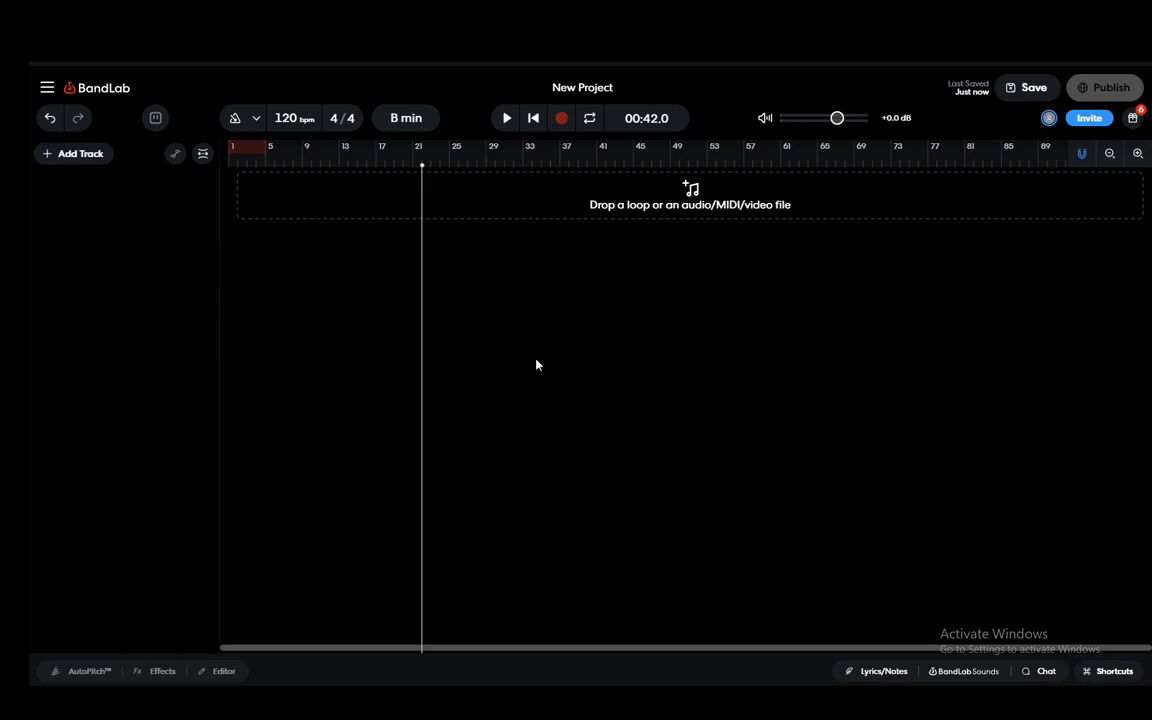
{"action": "mouse_move", "coordinate": [622, 112]}
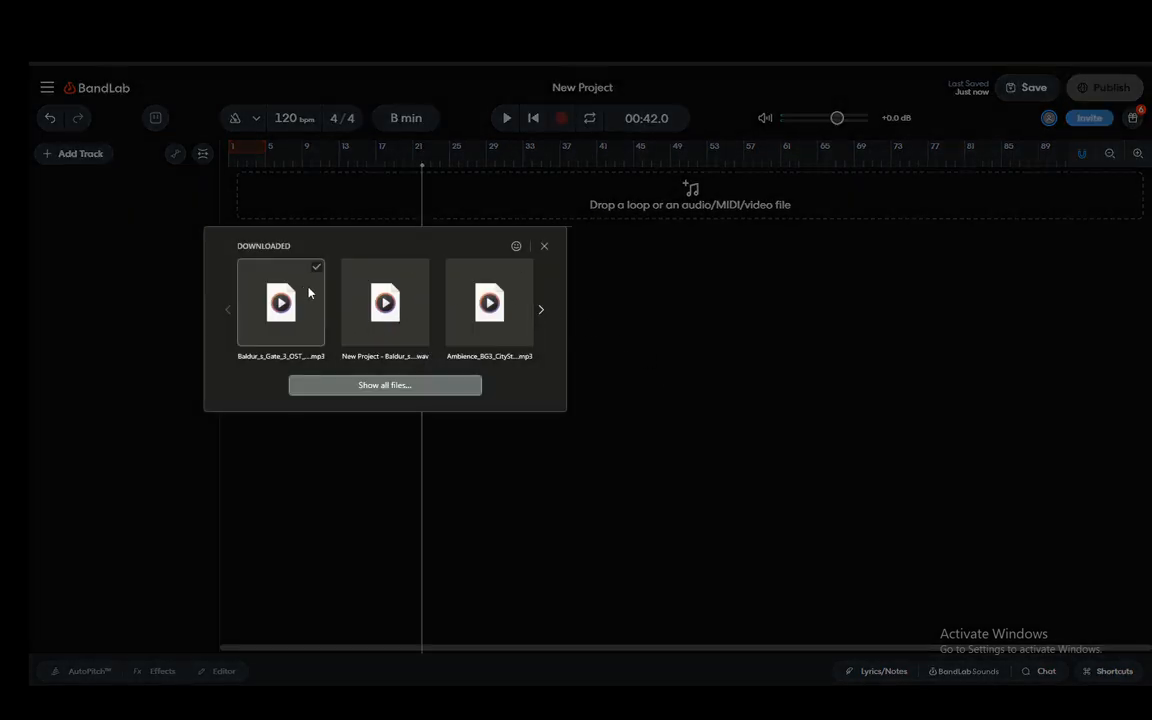
- Import the downloaded Baldur's Gate OST mp3 onto the timeline as the first audio track
{"action": "left_click", "coordinate": [544, 246]}
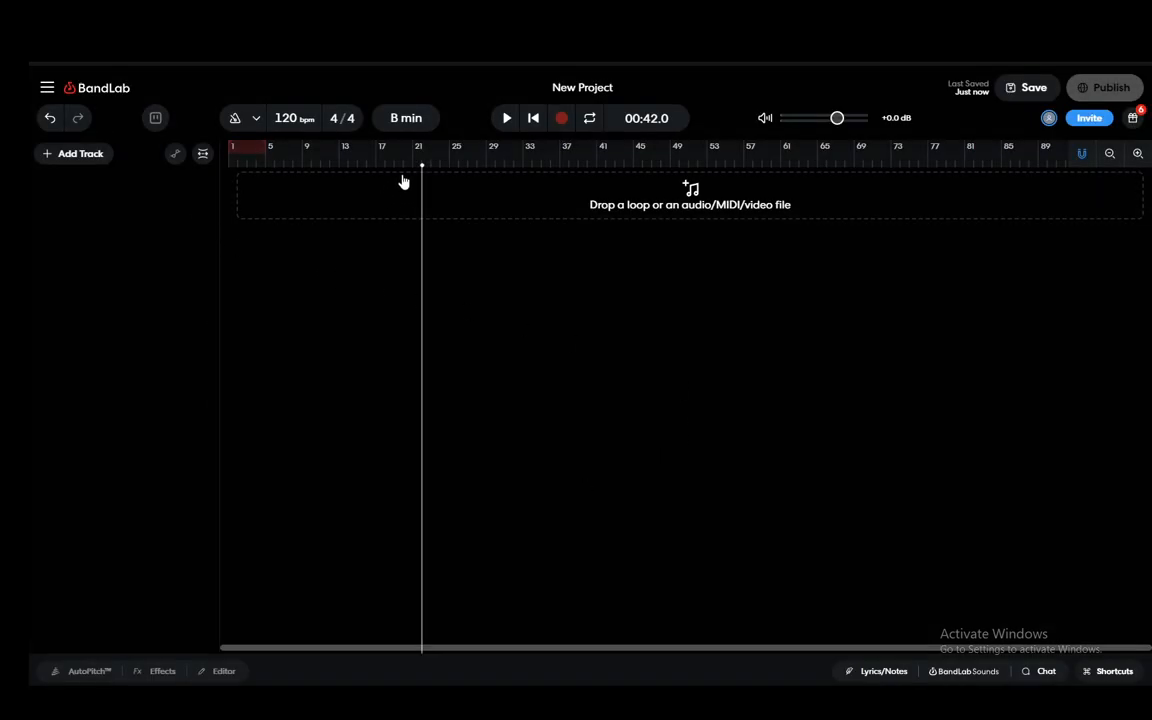
{"action": "left_click", "coordinate": [72, 152]}
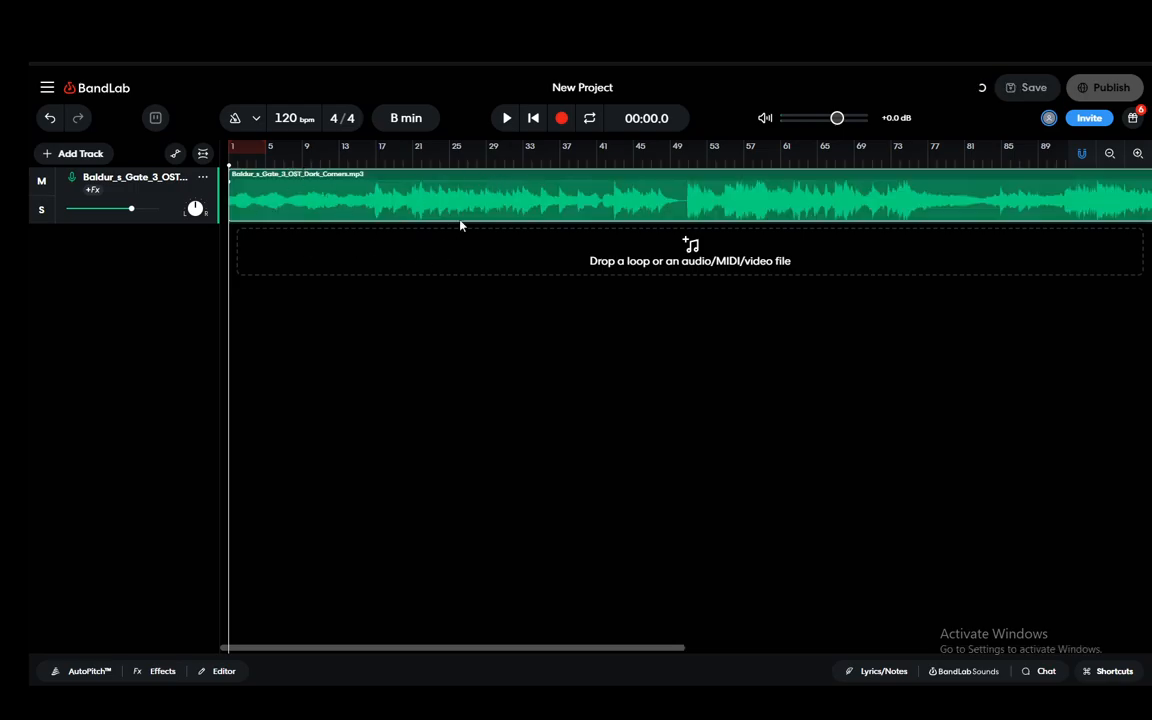
{"action": "mouse_move", "coordinate": [524, 628]}
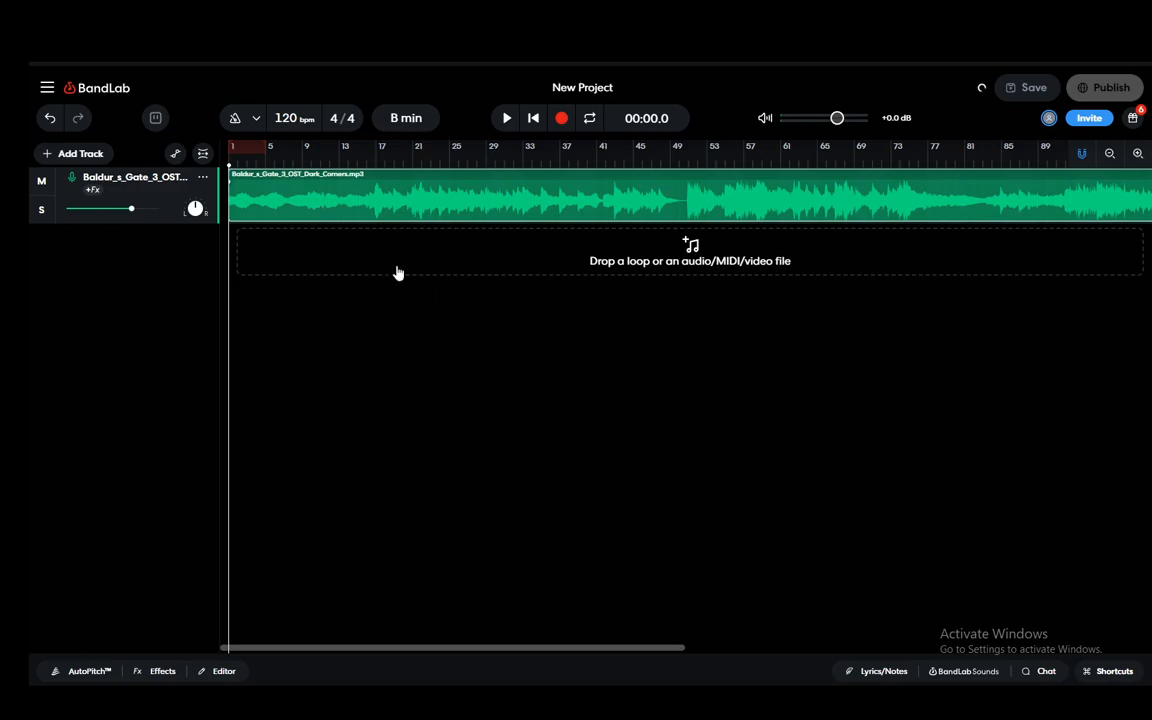
{"action": "mouse_move", "coordinate": [518, 282]}
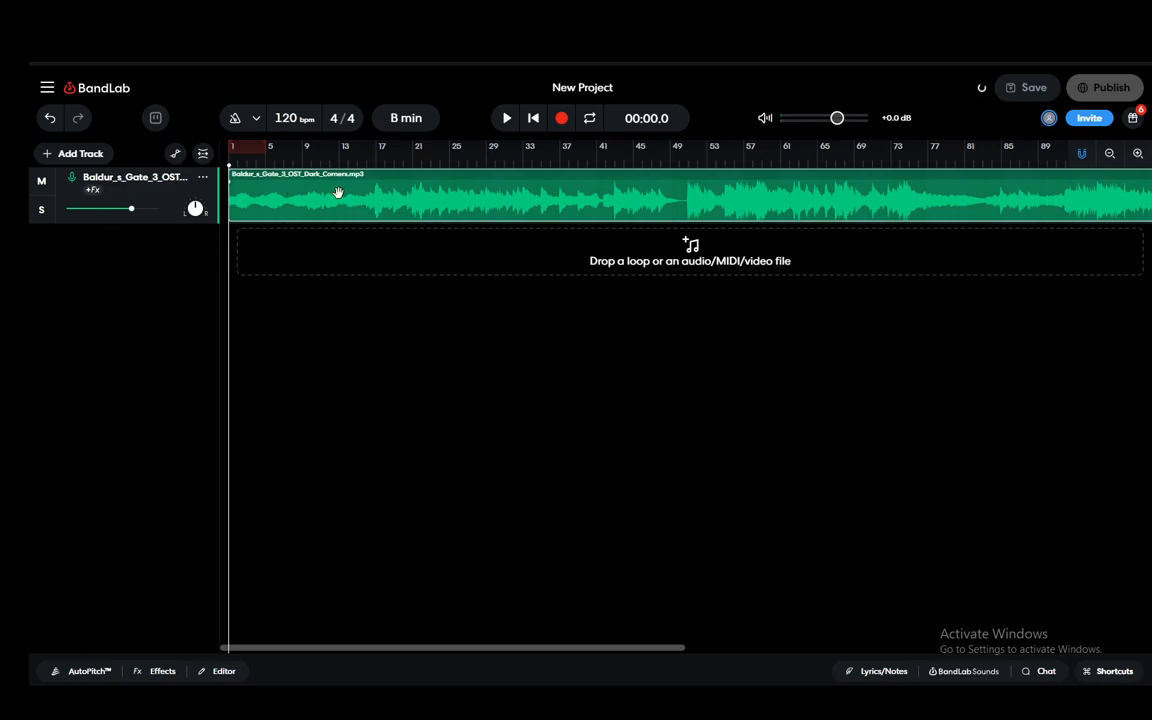
{"action": "mouse_move", "coordinate": [788, 190]}
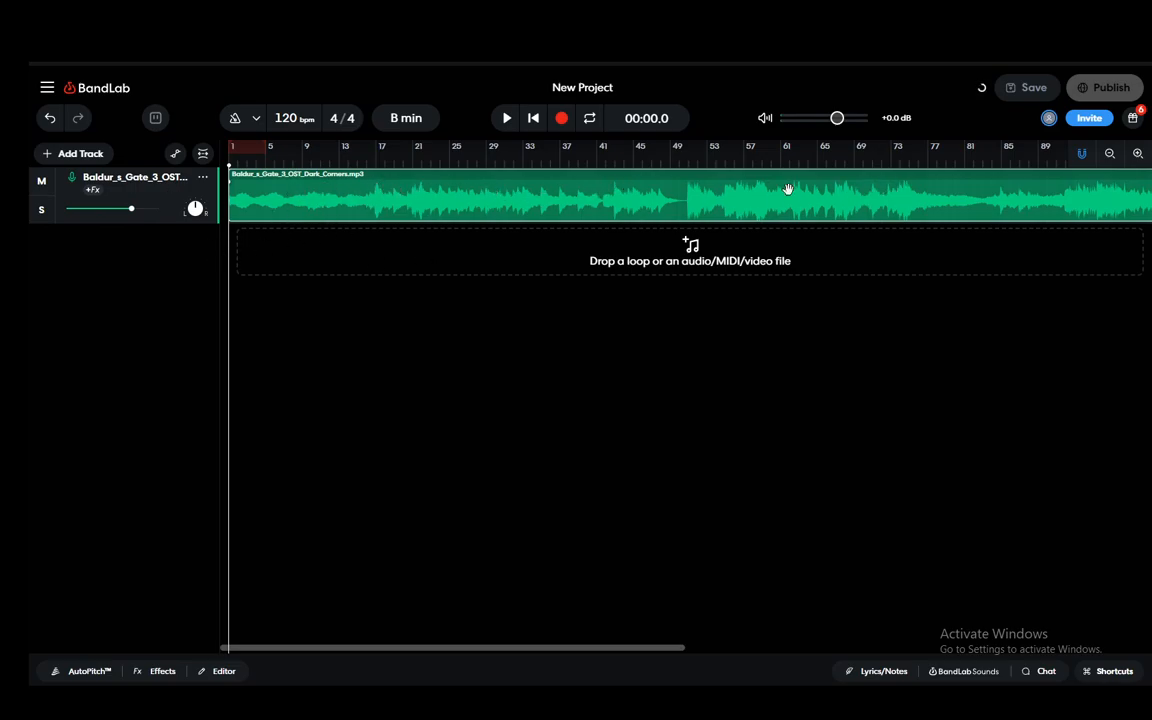
{"action": "mouse_move", "coordinate": [308, 230]}
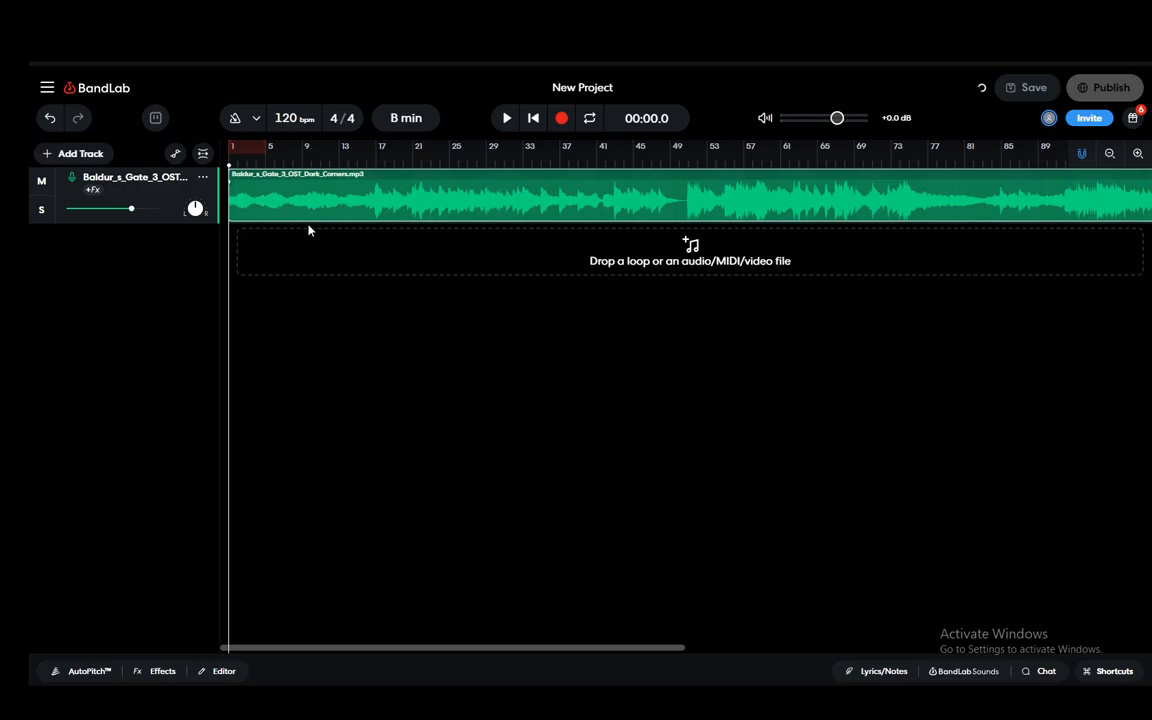
{"action": "left_click", "coordinate": [1034, 88]}
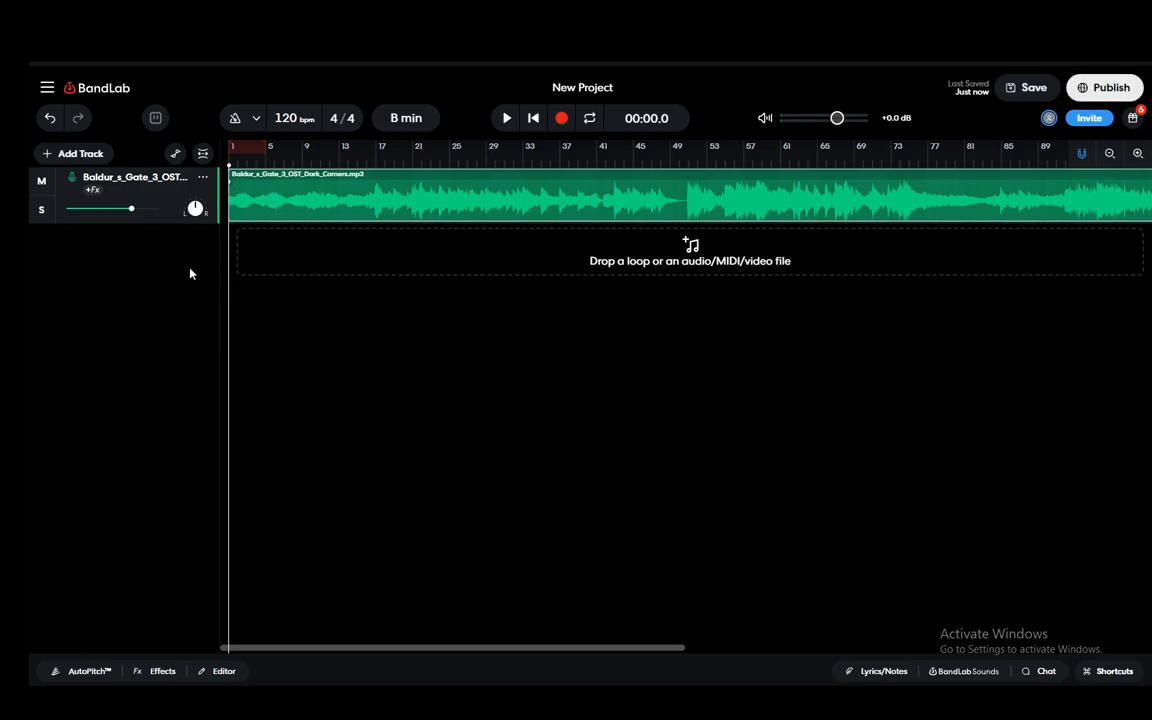
{"action": "mouse_move", "coordinate": [200, 604]}
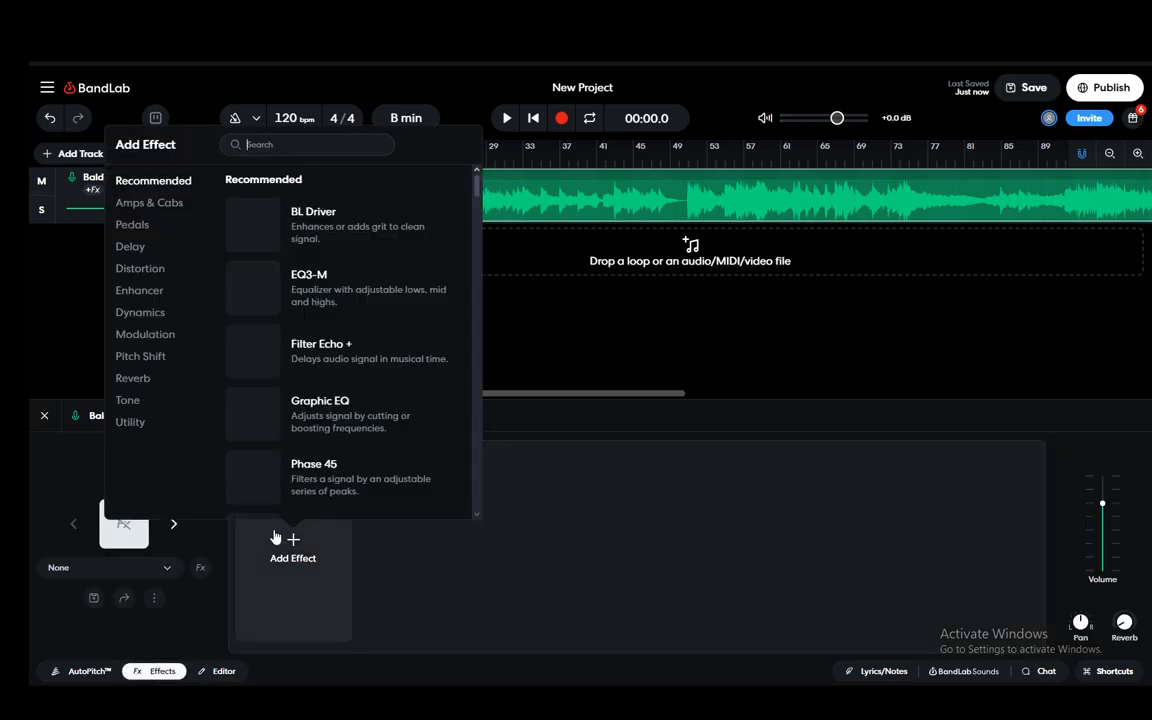
{"action": "type", "text": "श"}
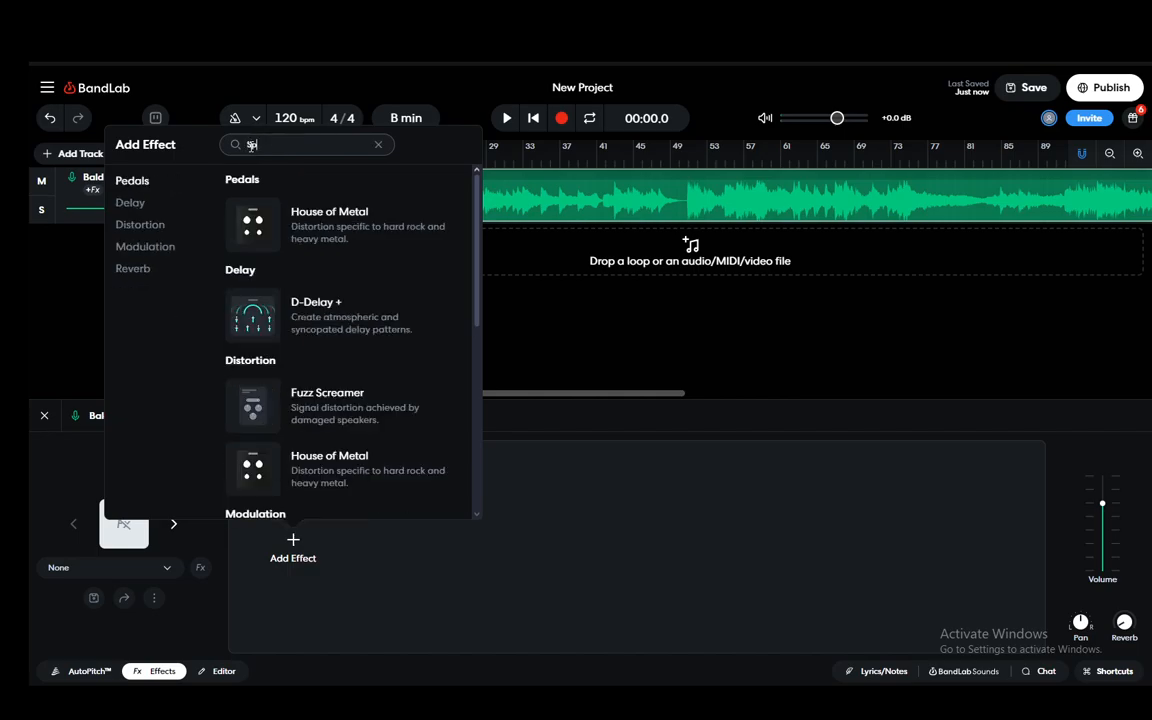
{"action": "type", "text": "split"}
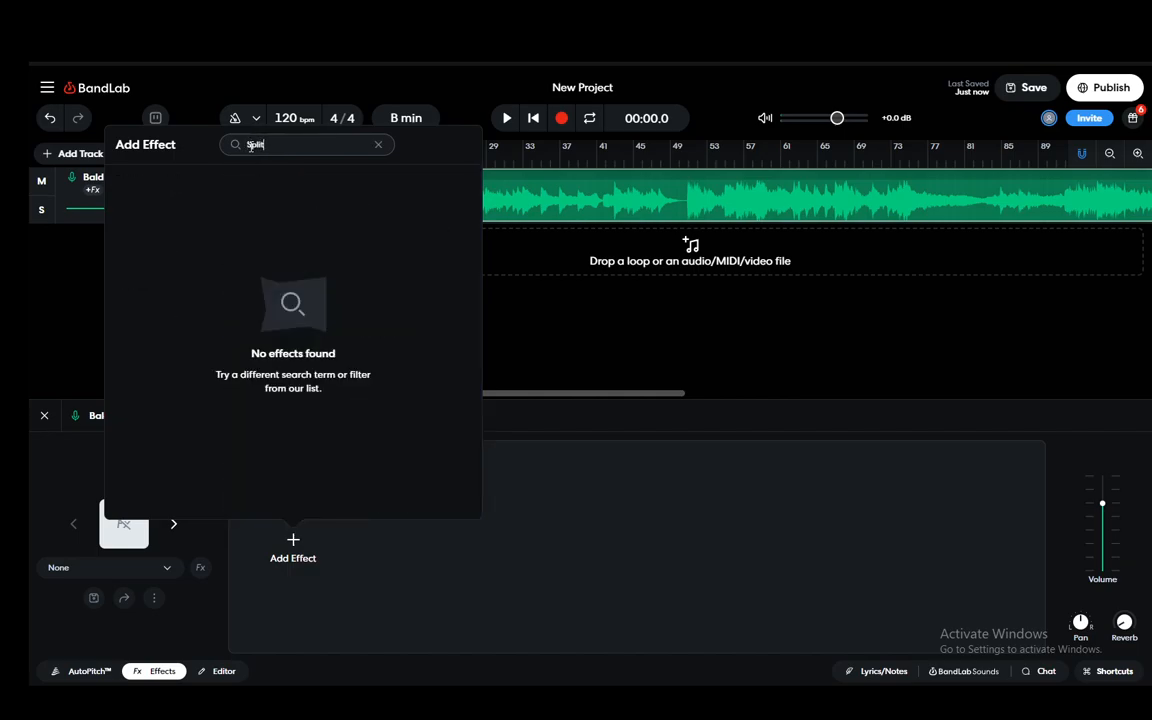
{"action": "left_click", "coordinate": [378, 144]}
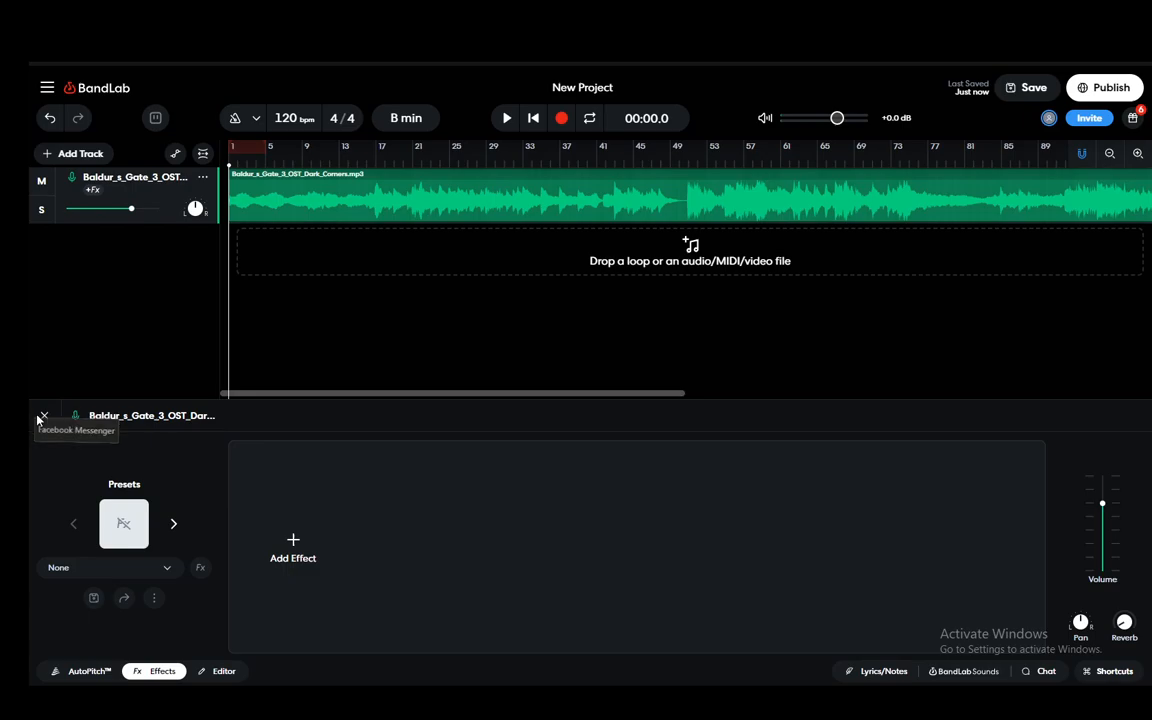
{"action": "left_click", "coordinate": [44, 416]}
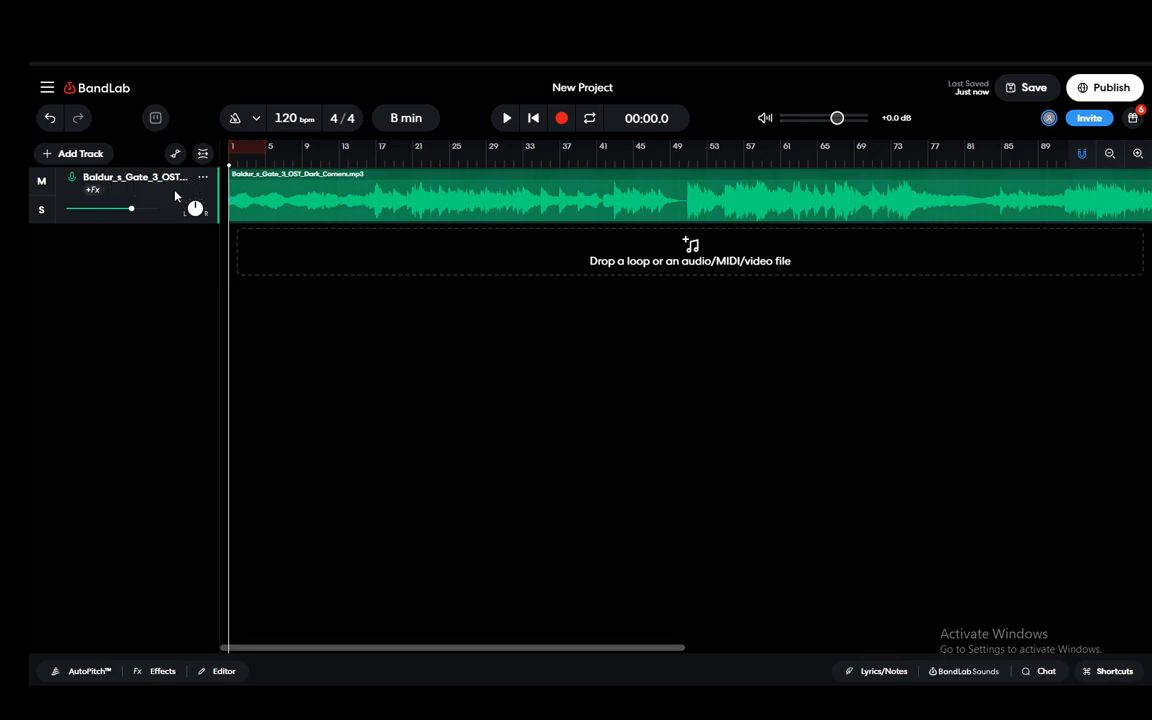
{"action": "mouse_move", "coordinate": [338, 198]}
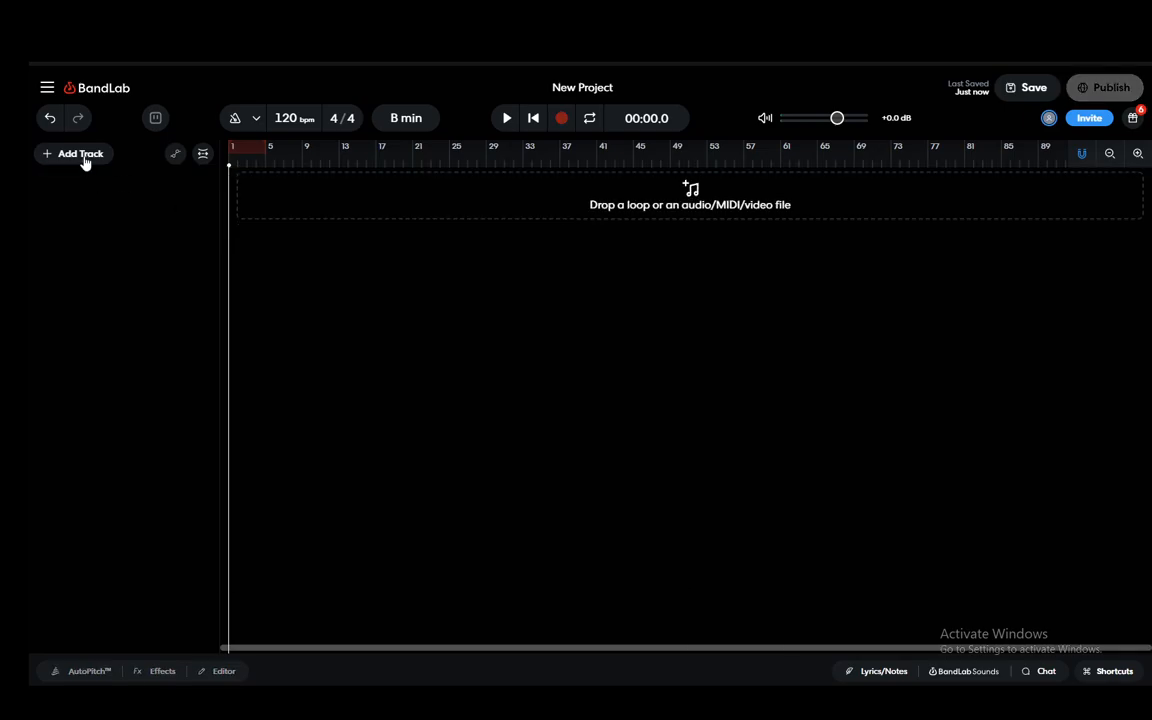
- Add Voice/Audio, Instrument, Drum Machine and Sampler tracks to the empty project
{"action": "left_click", "coordinate": [80, 152]}
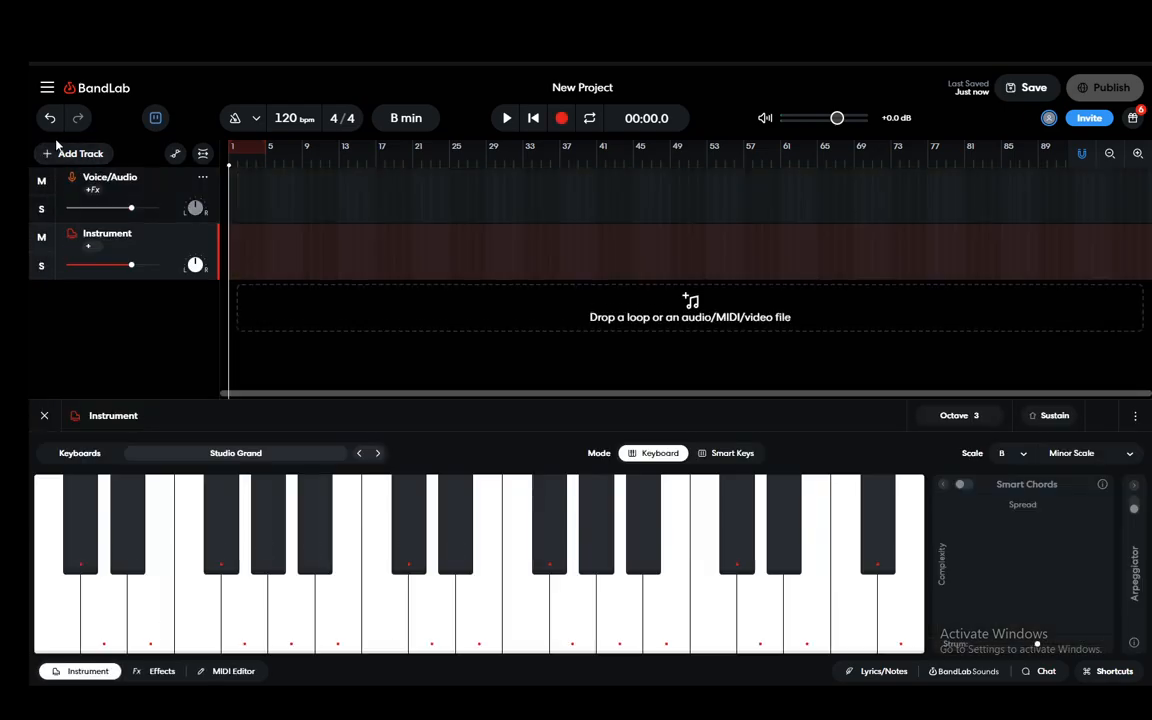
{"action": "left_click", "coordinate": [80, 152]}
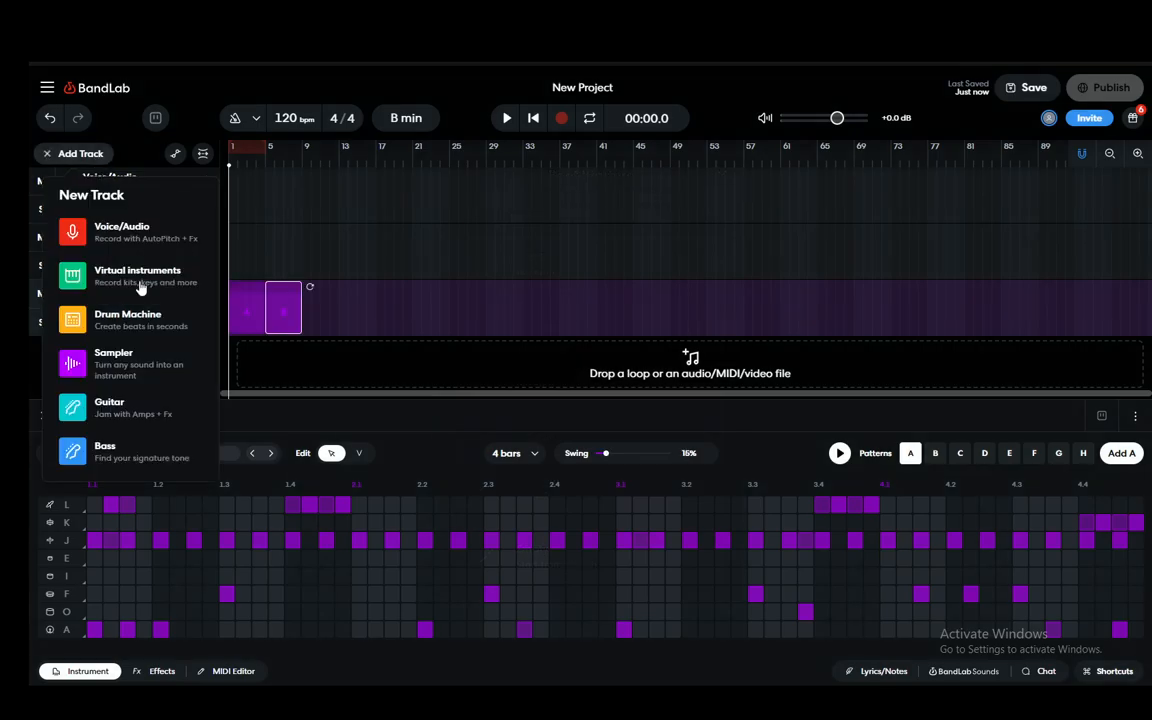
{"action": "left_click", "coordinate": [112, 364]}
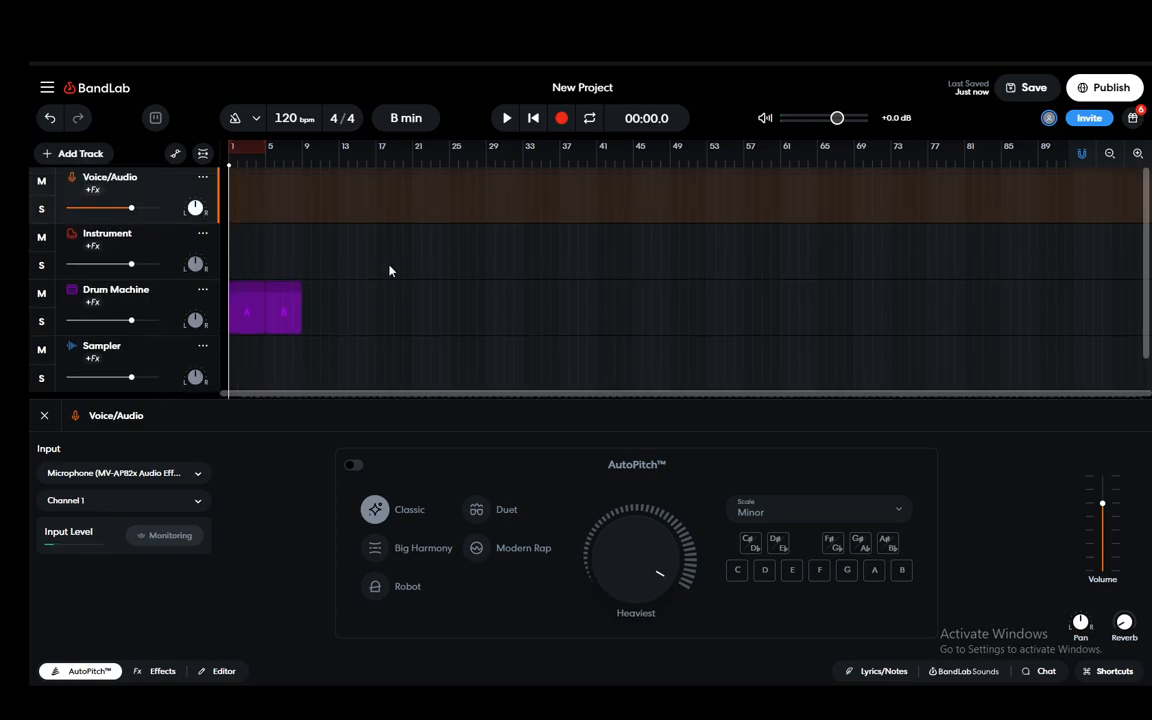
{"action": "mouse_move", "coordinate": [492, 320]}
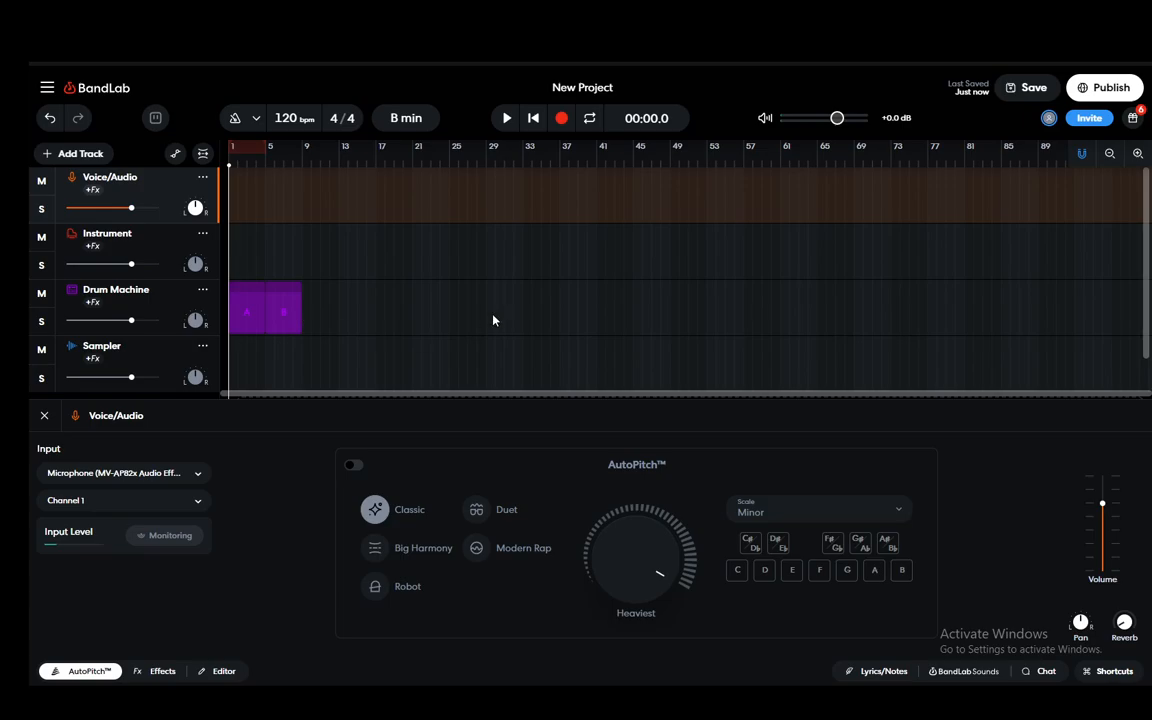
{"action": "mouse_move", "coordinate": [332, 216]}
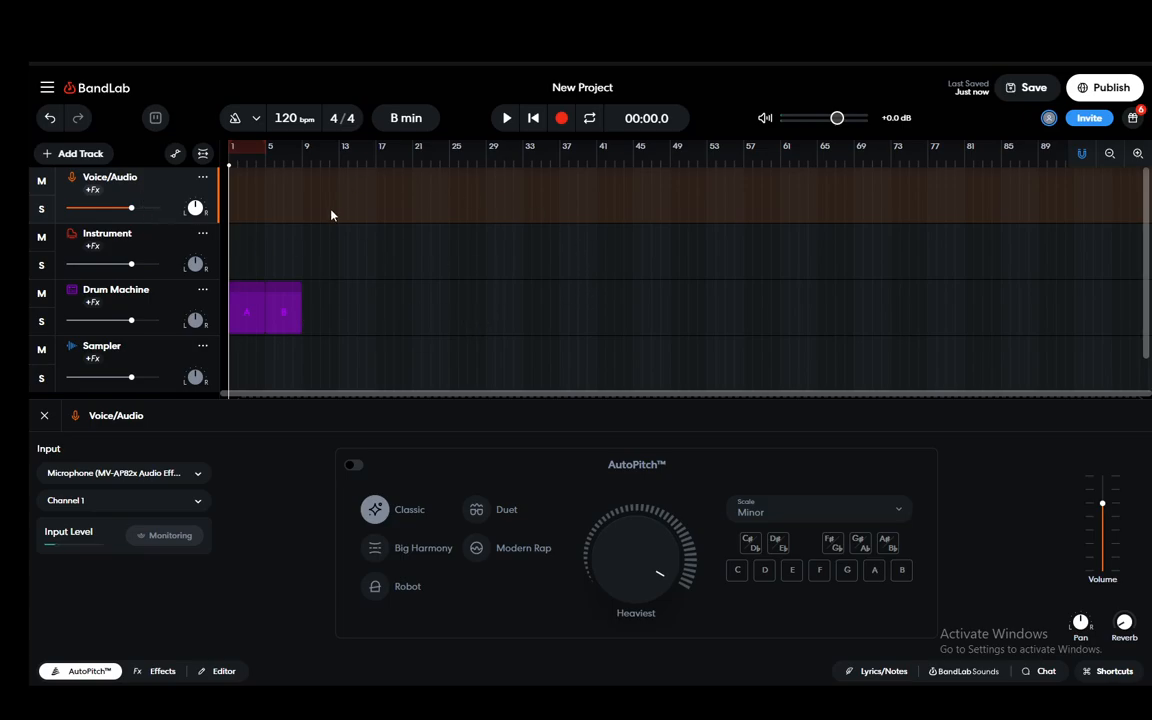
{"action": "mouse_move", "coordinate": [490, 168]}
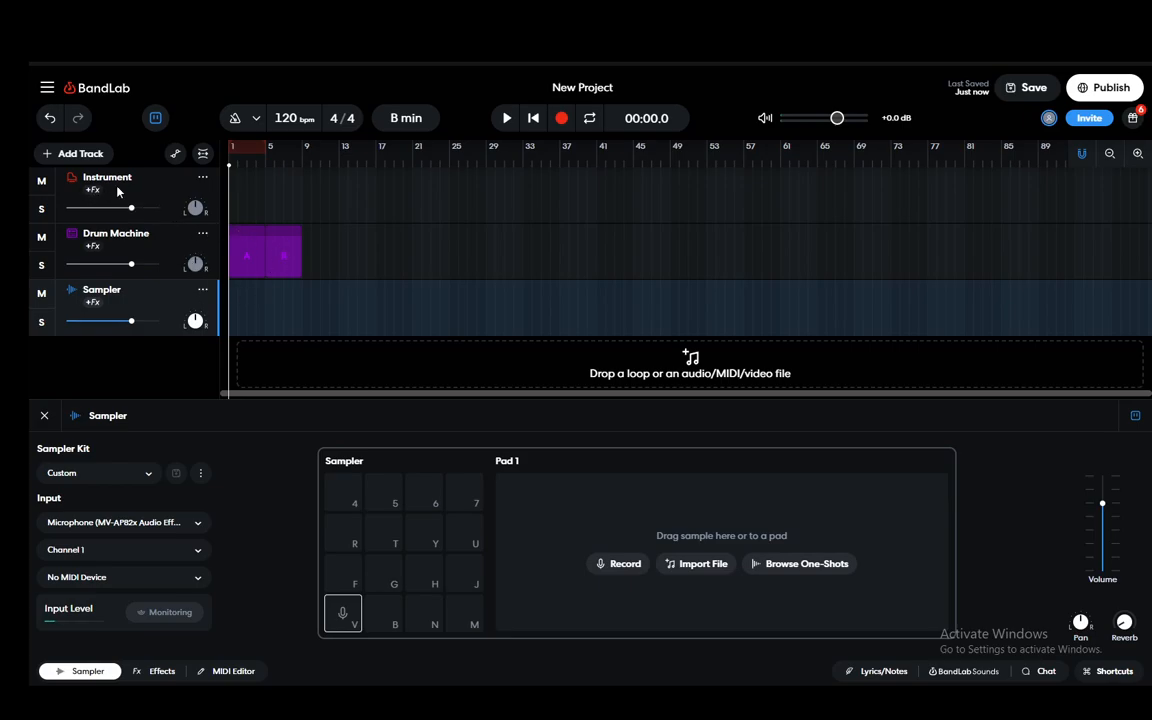
{"action": "mouse_move", "coordinate": [162, 292]}
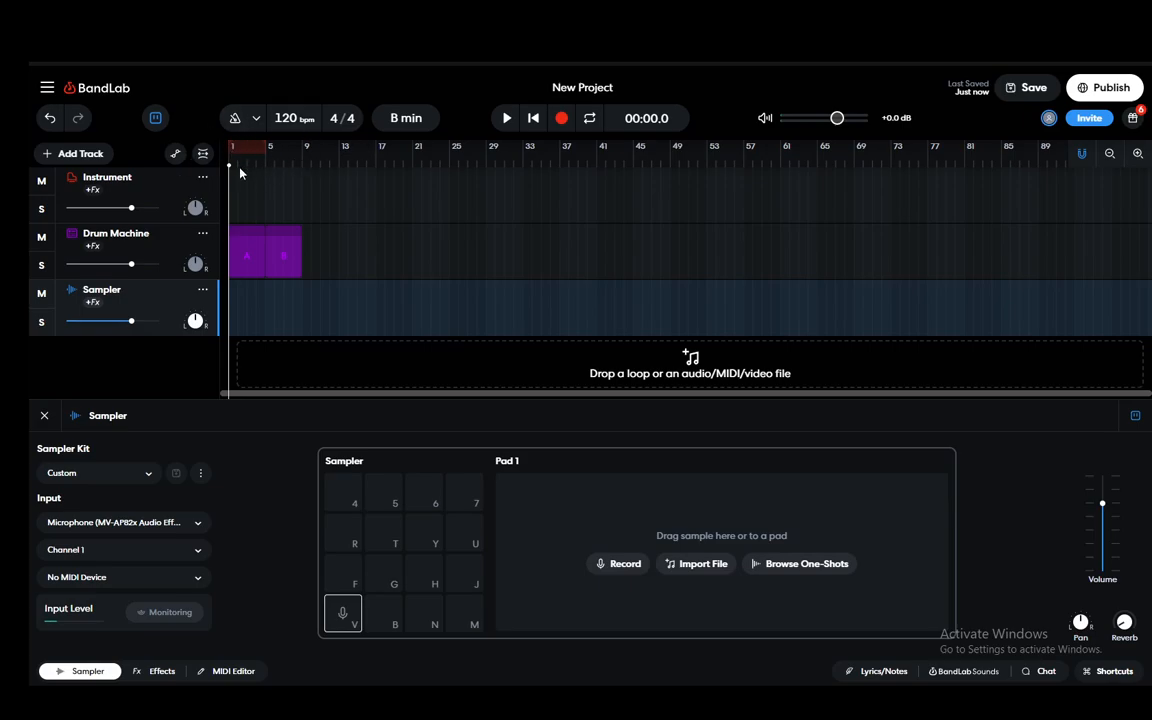
{"action": "mouse_move", "coordinate": [168, 162]}
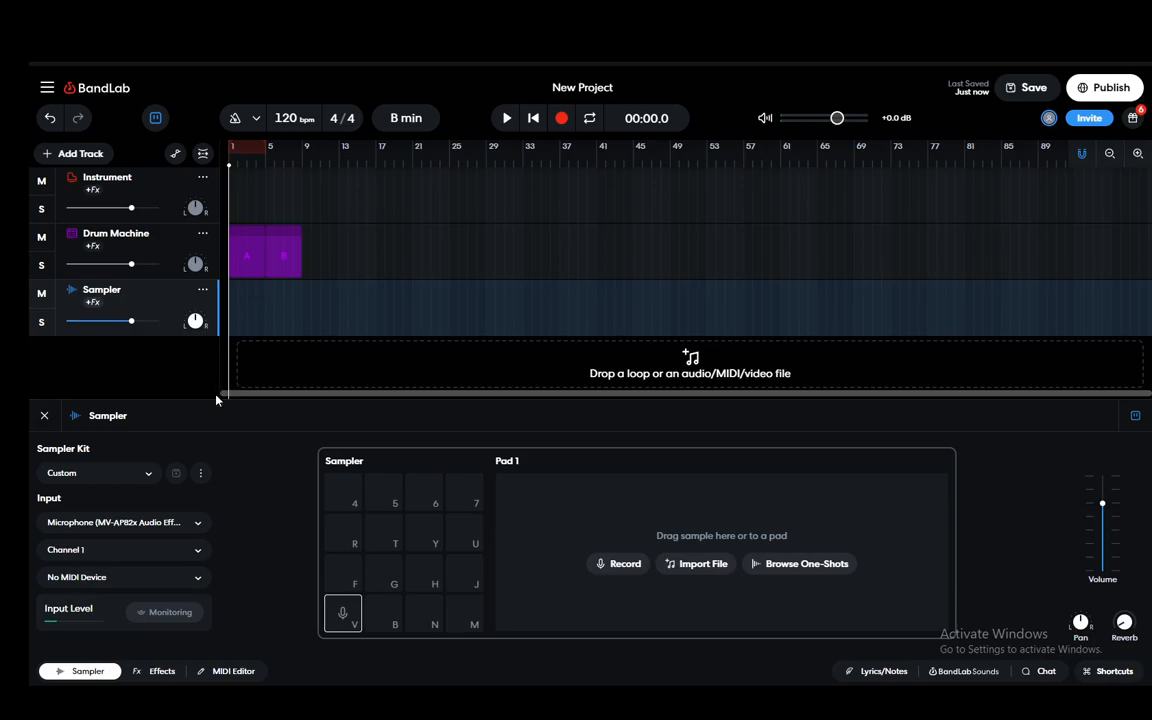
{"action": "mouse_move", "coordinate": [124, 390]}
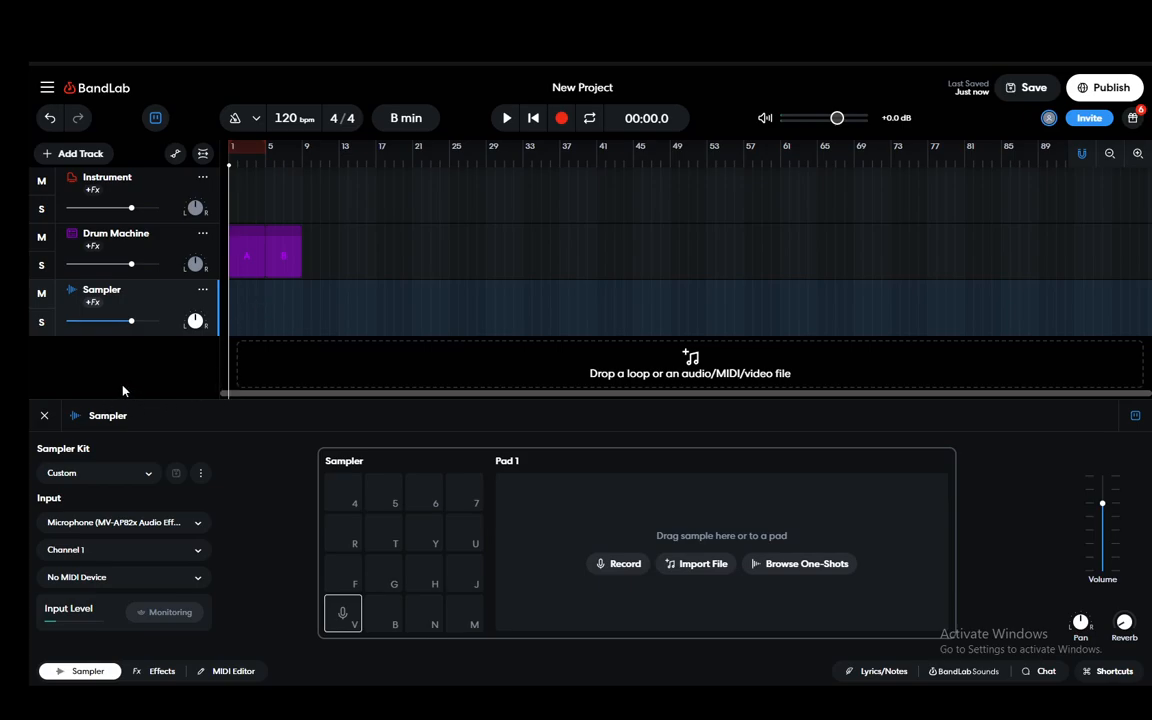